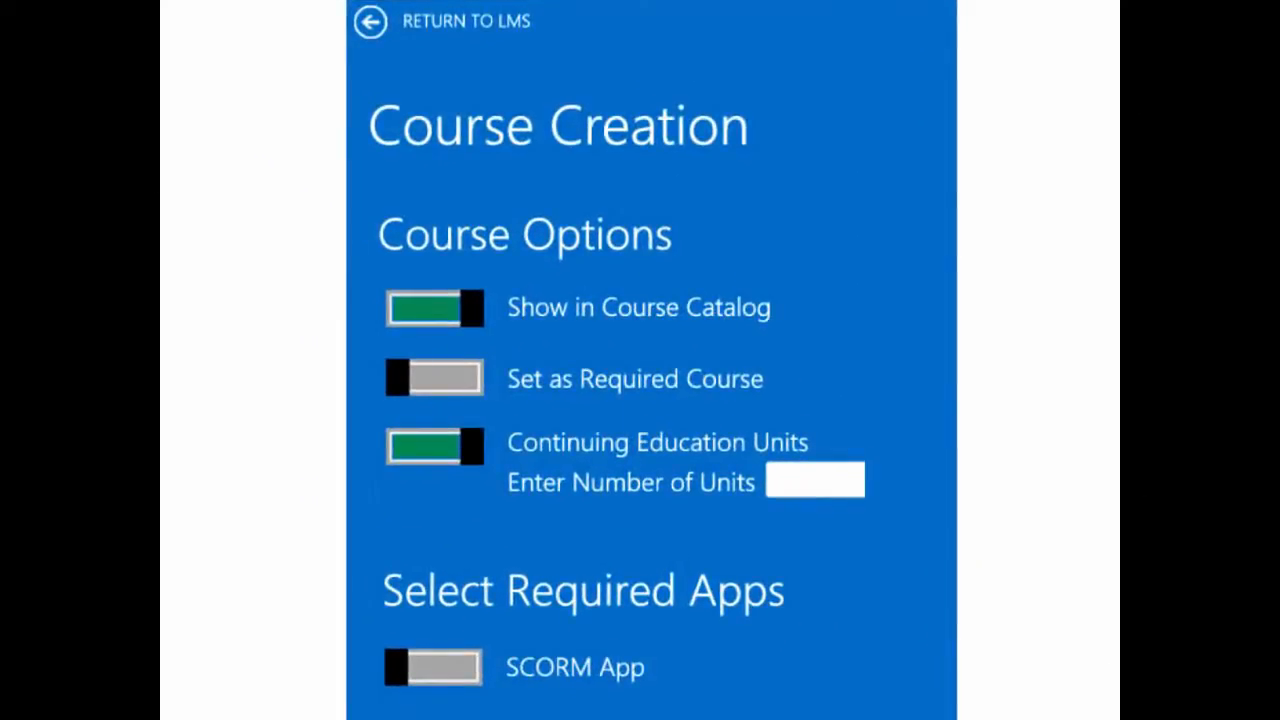
Mark the course as required and set its continuing education units to 5.
click(434, 378)
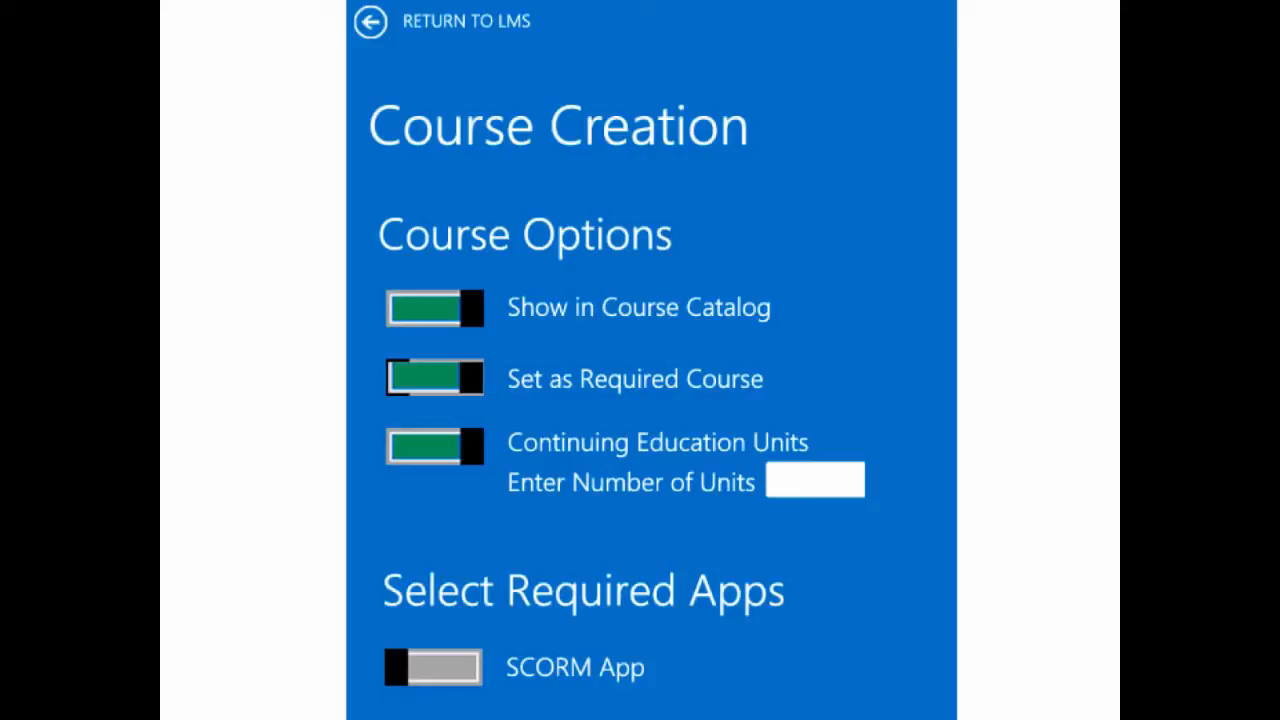
text(5)
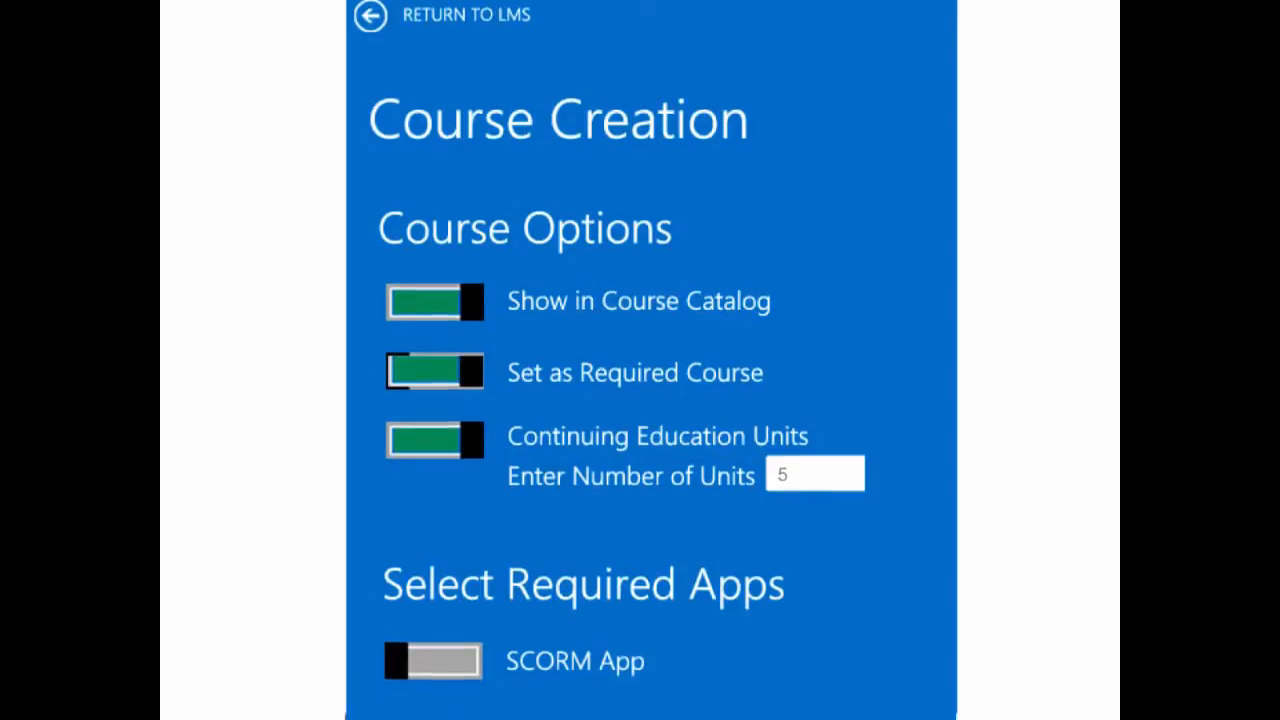
click(368, 16)
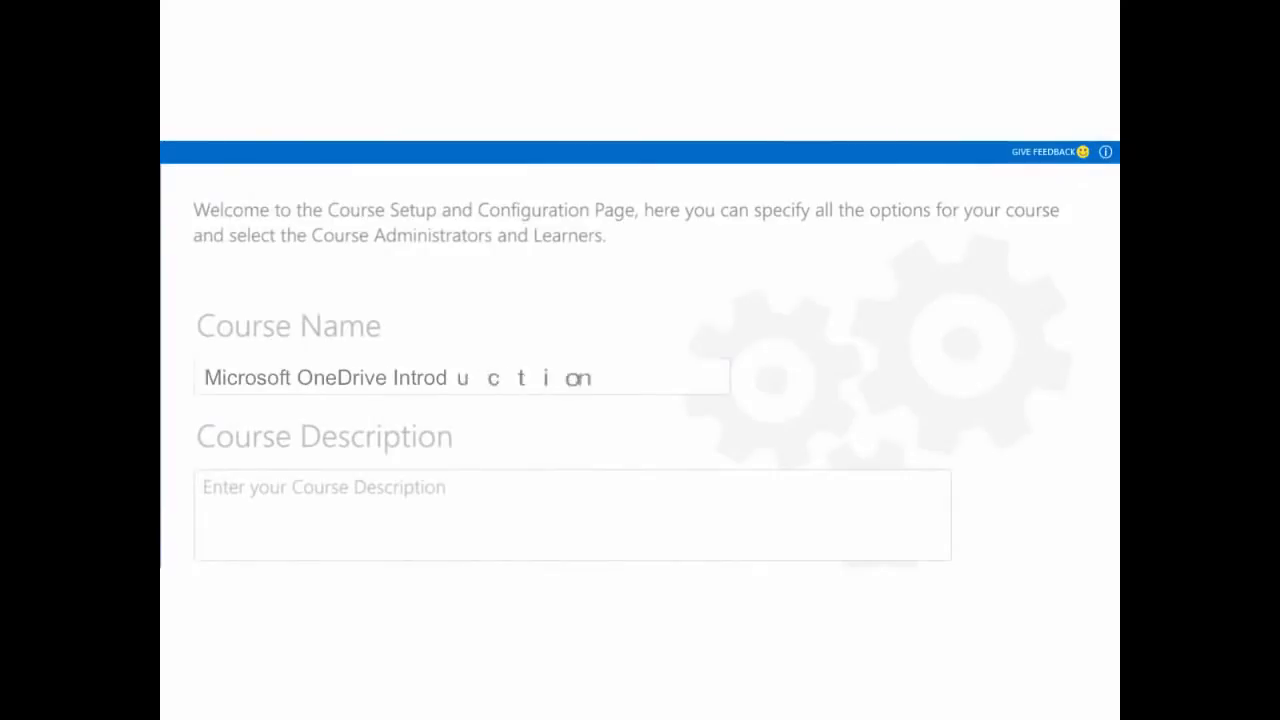
Describe the course as learning to store documents, images and videos in OneDrive, then create it.
text(Learn how to use OneDrive for storing all your documents, images and videos in one place!)
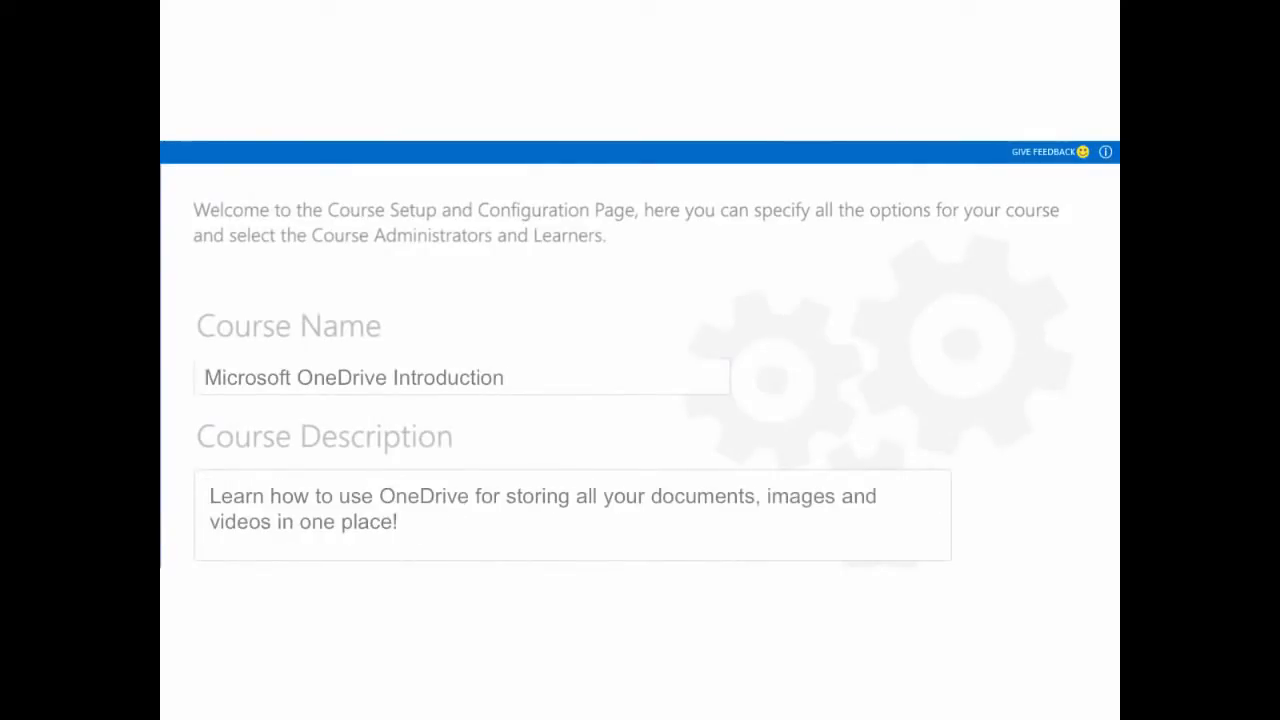
scroll(down, 3)
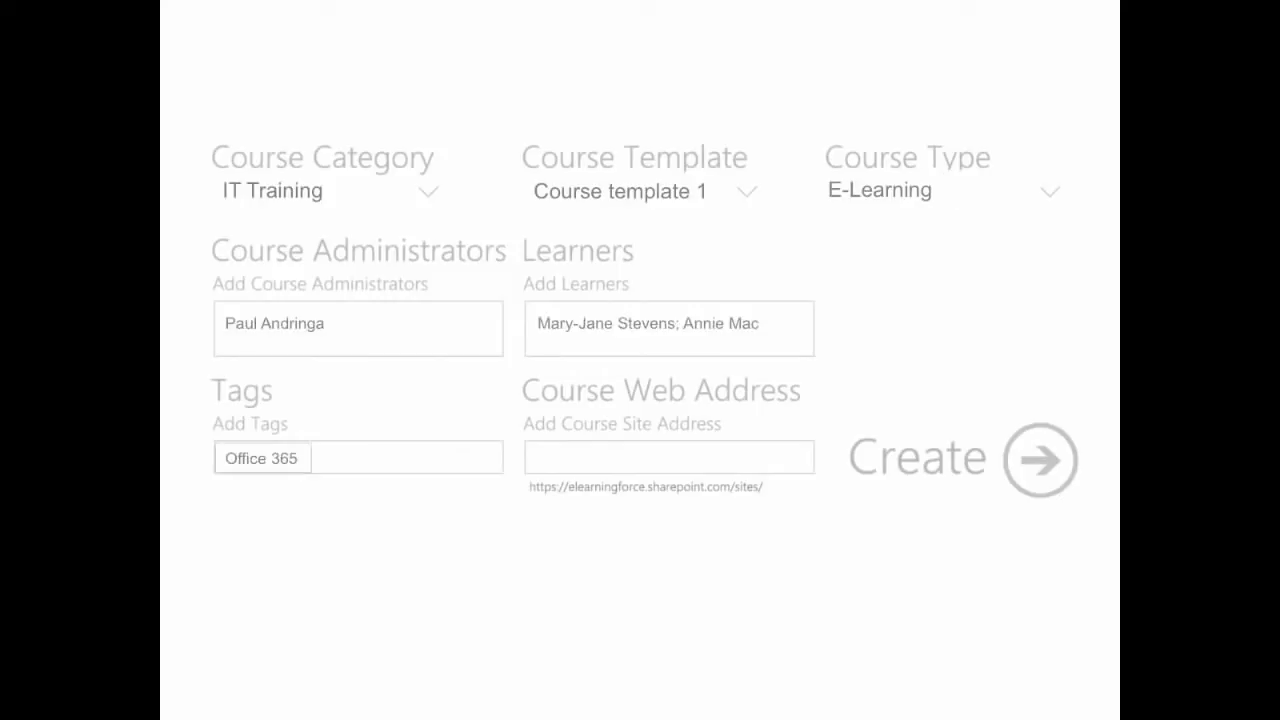
click(1040, 460)
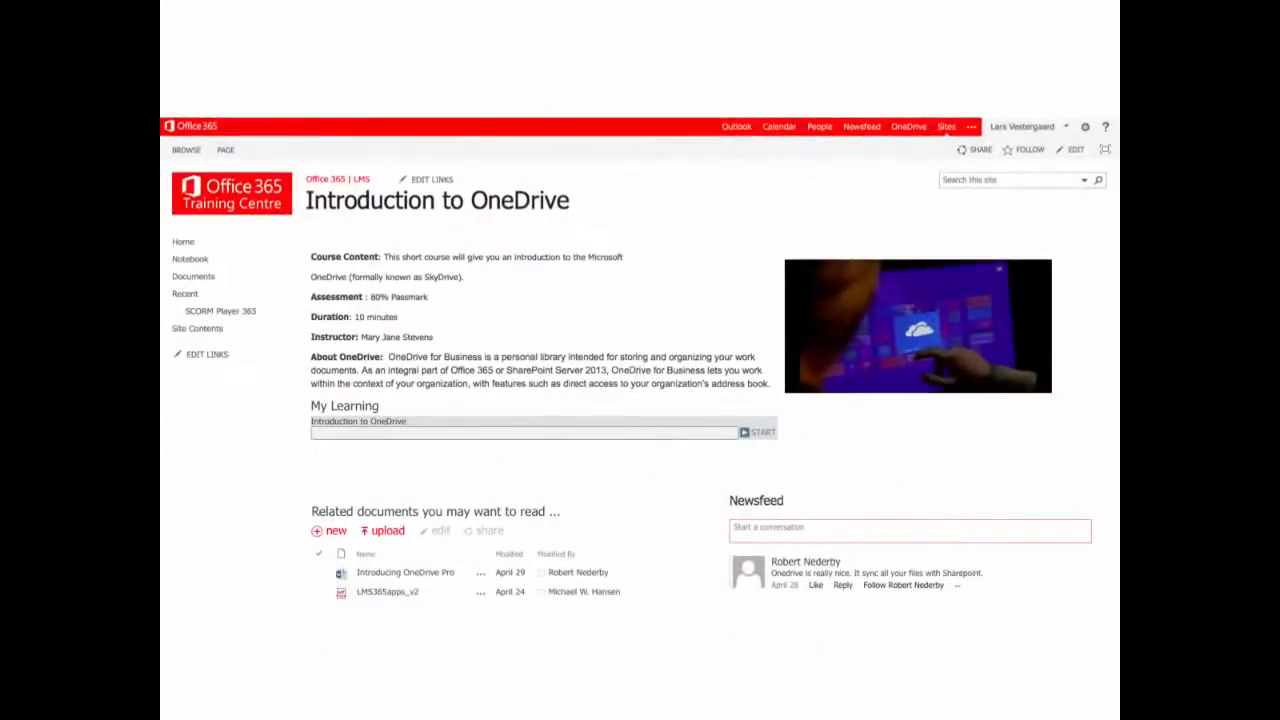
Launch the Introduction to OneDrive module from My Learning on the course site.
click(760, 432)
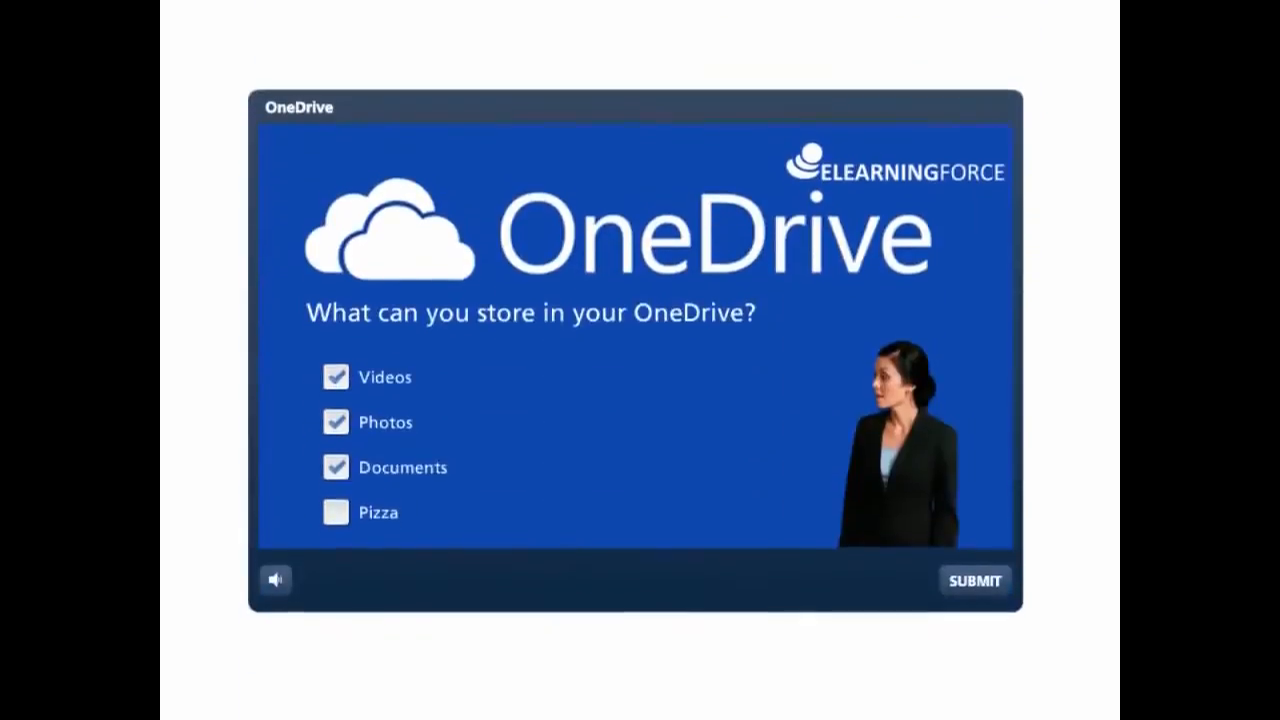
Submit the Videos, Photos and Documents answer and send the passed 100% results.
click(974, 580)
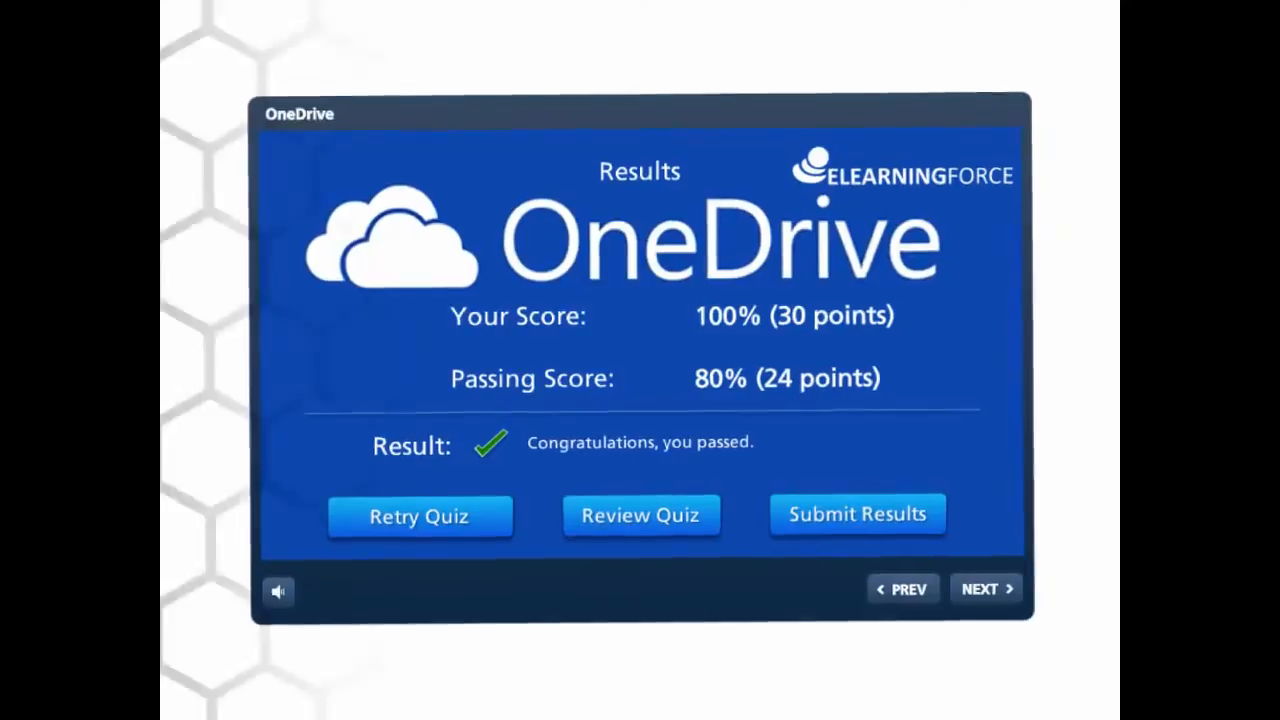
click(856, 512)
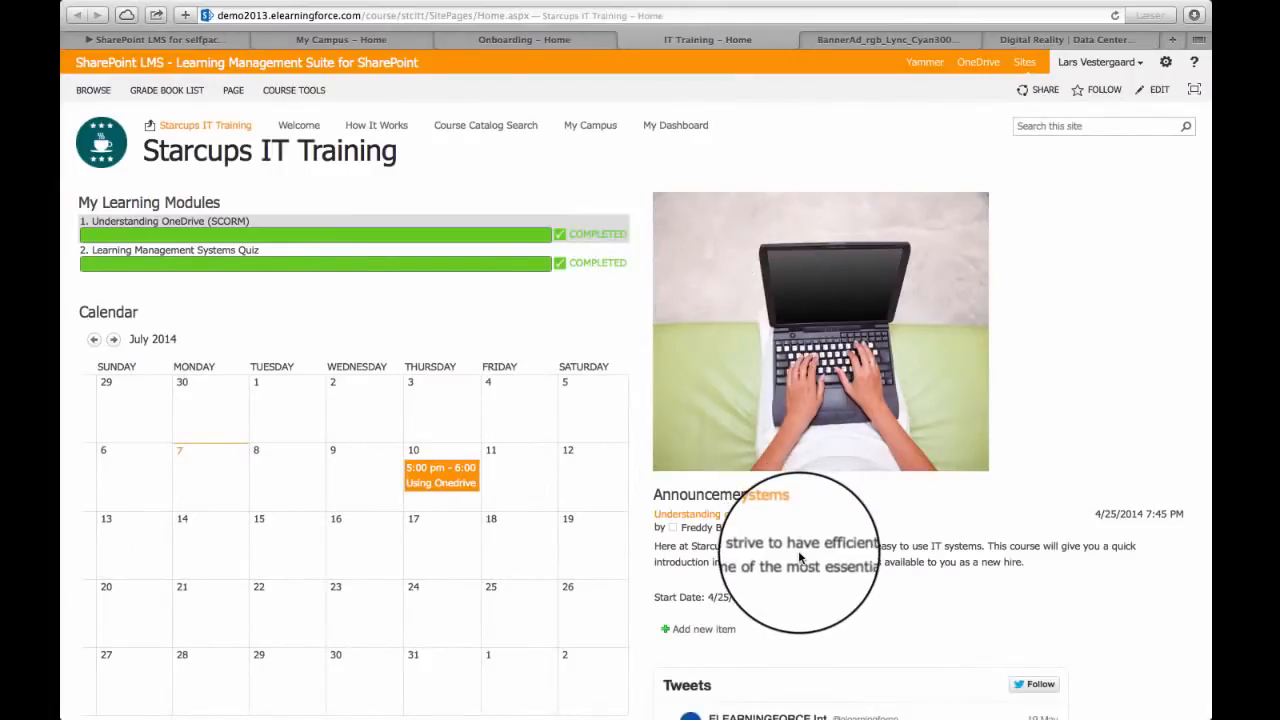
Scroll the Starcups IT Training page past completed modules and calendar to announcements and tweets.
scroll(down, 3)
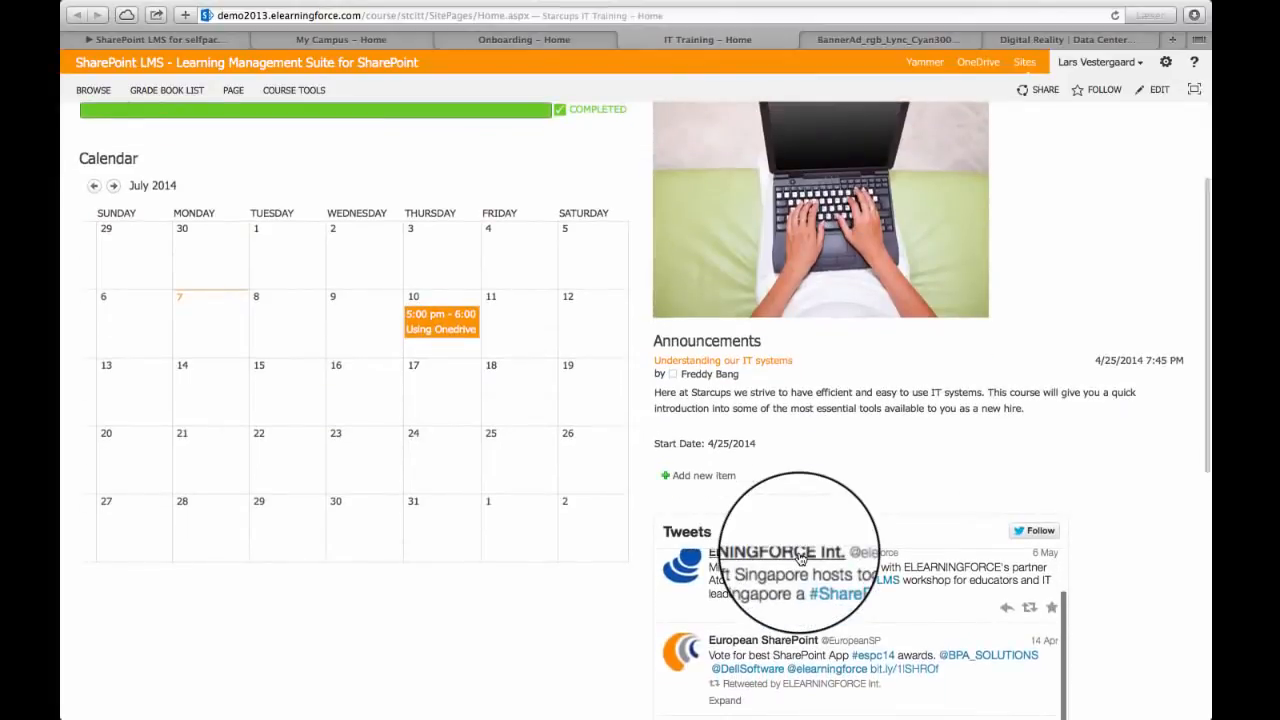
scroll(down, 3)
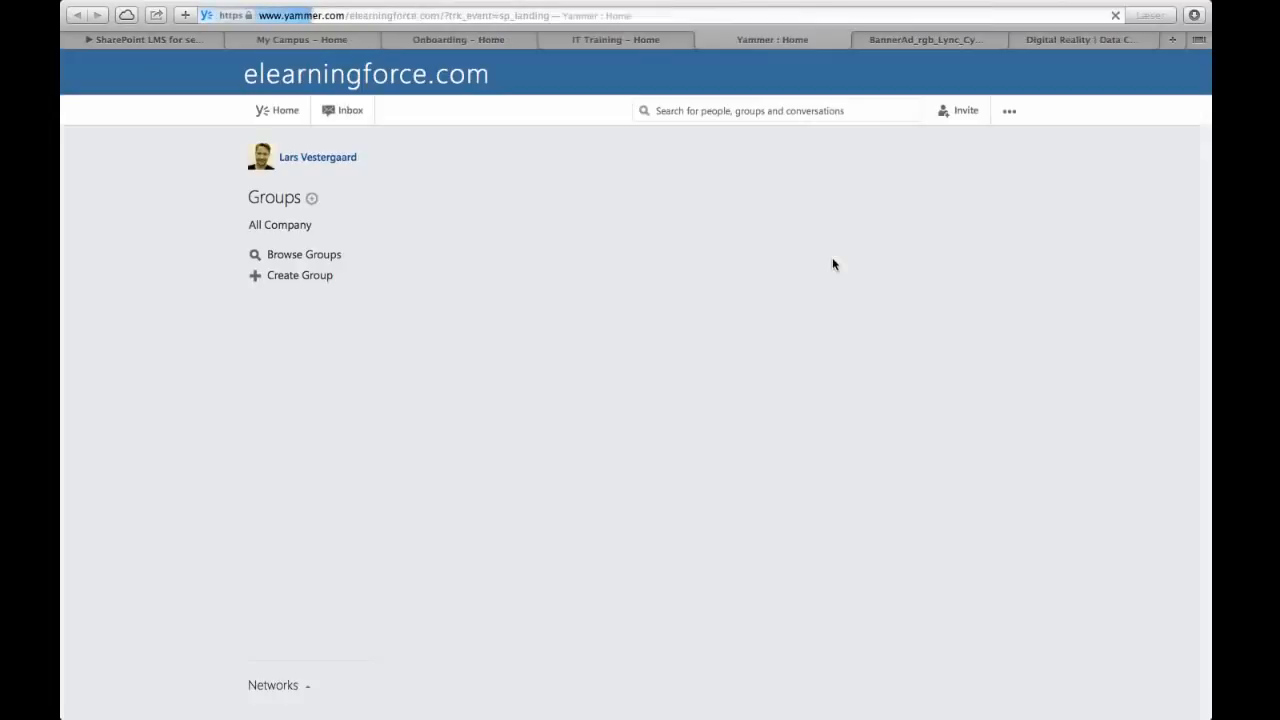
Load the All Company home feed of the elearningforce.com Yammer network.
click(284, 110)
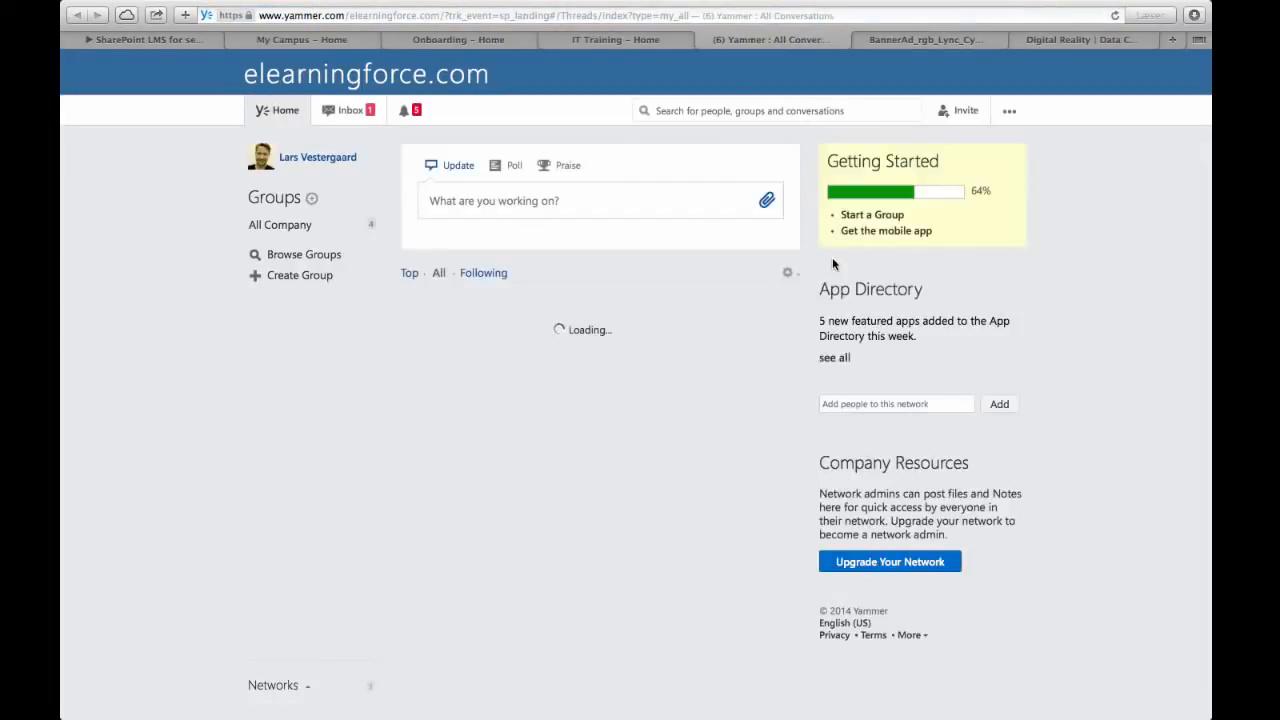